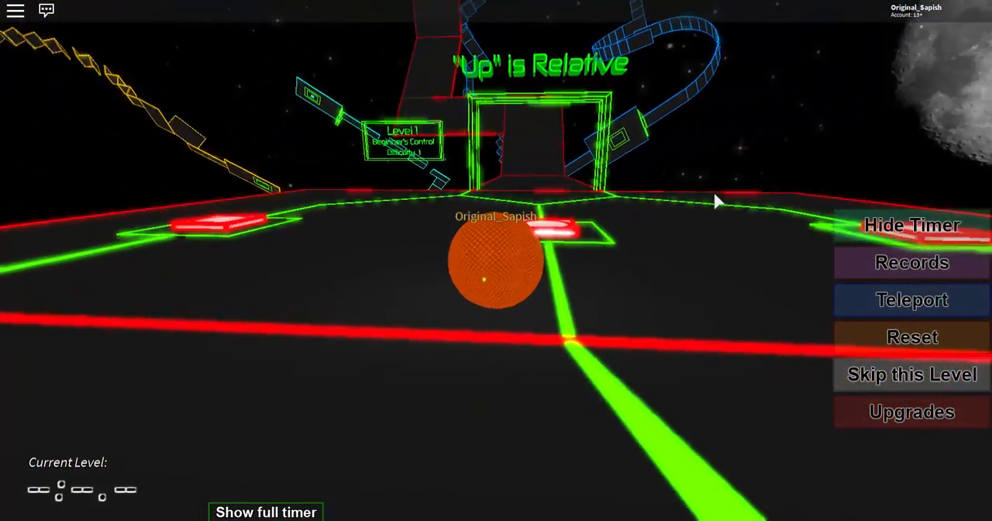
Step: Bring up the game menu and start the timed run along the red-lined course
key(Escape)
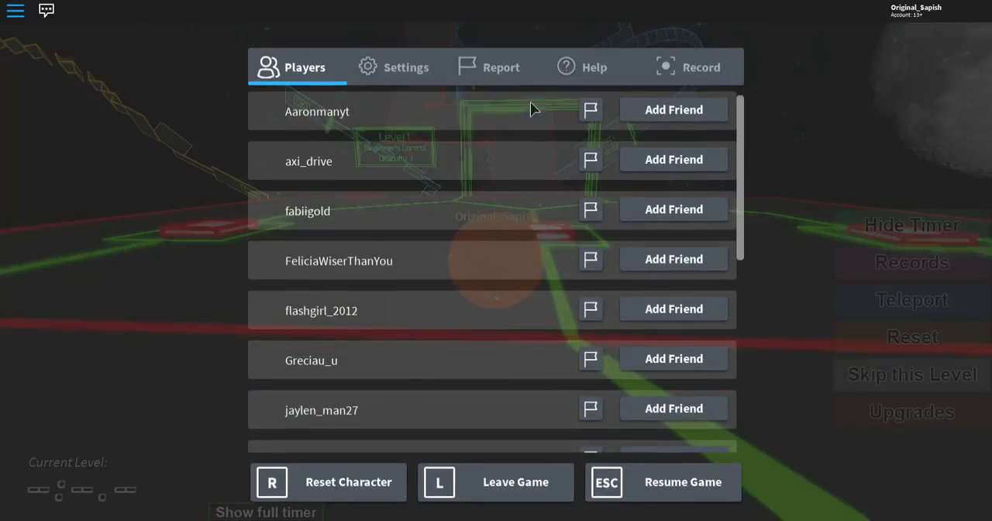
click(395, 66)
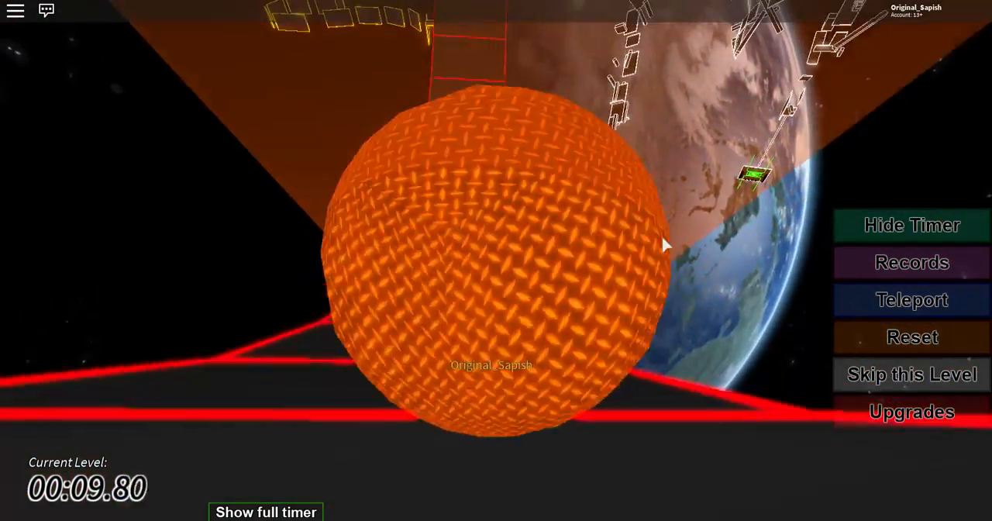
click(911, 224)
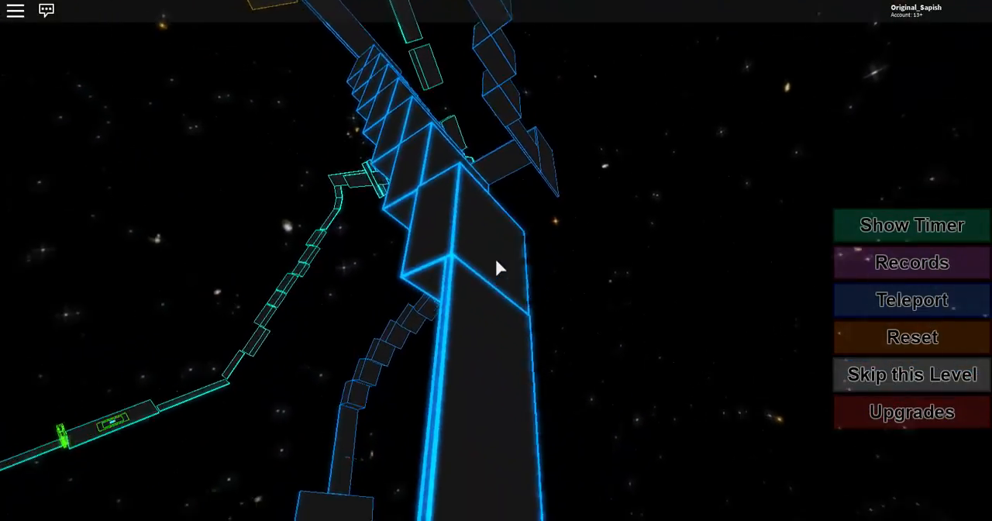
Step: Use the side-menu Teleport control while climbing the blue neon tower
click(912, 300)
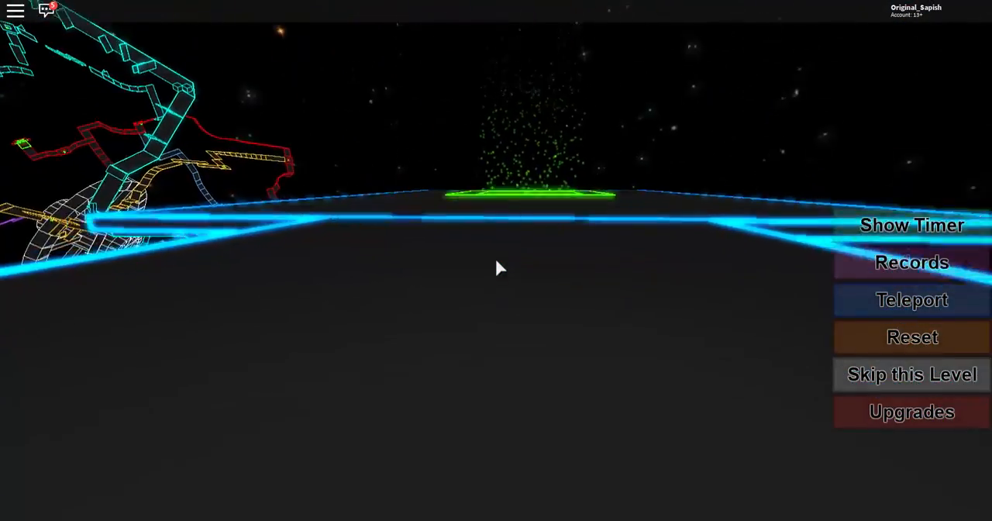
Step: Use the side-menu Teleport control before rolling onto the magenta-edged platform
click(912, 299)
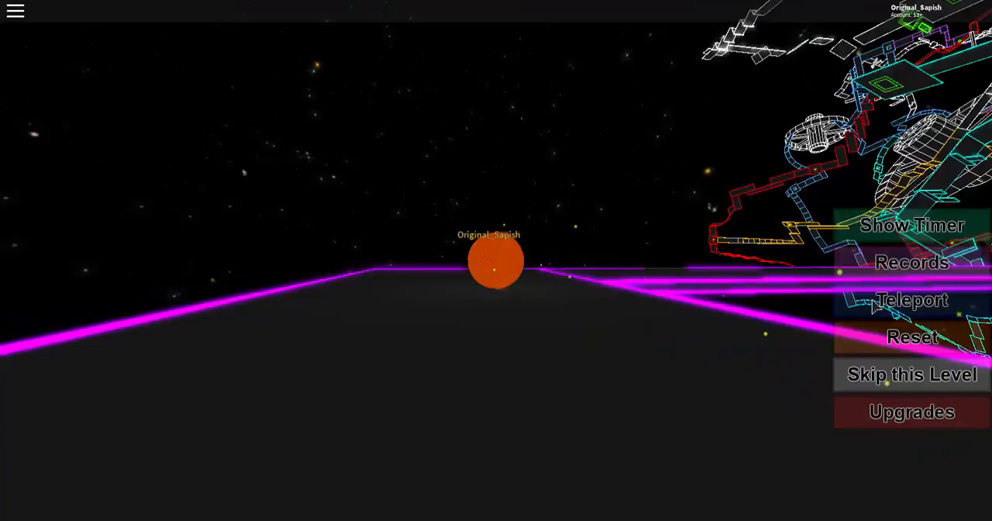
Step: Browse the Teleport To Level list back toward Levels 4–8 and choose a level
click(911, 299)
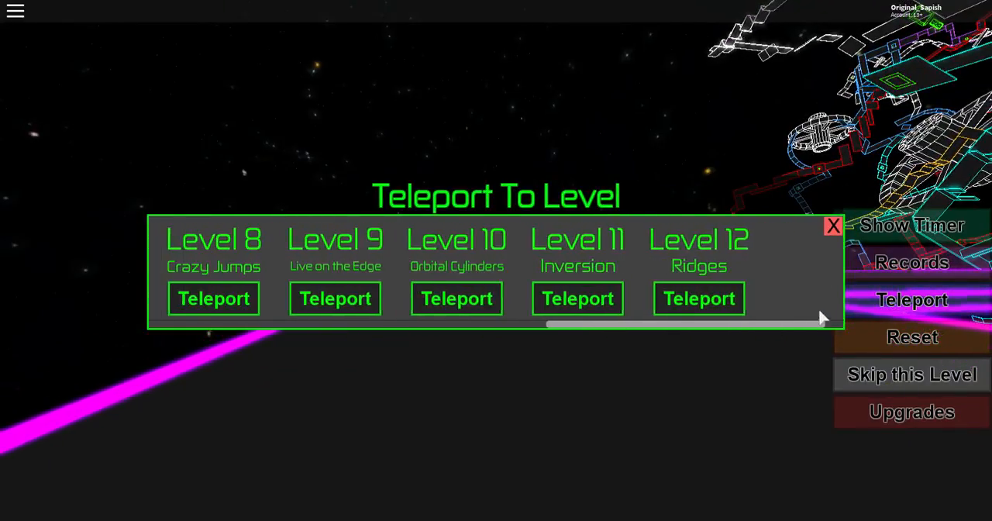
drag(822, 318, 627, 329)
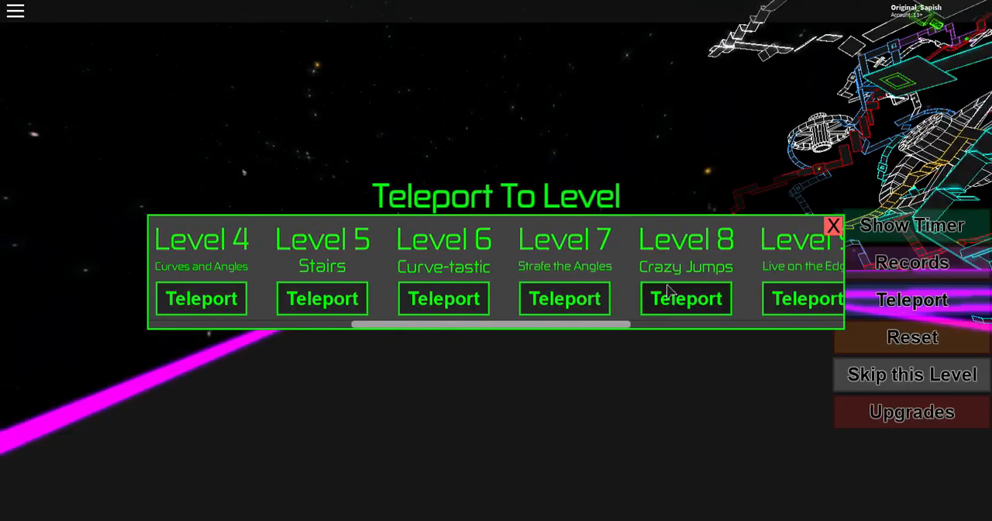
click(686, 297)
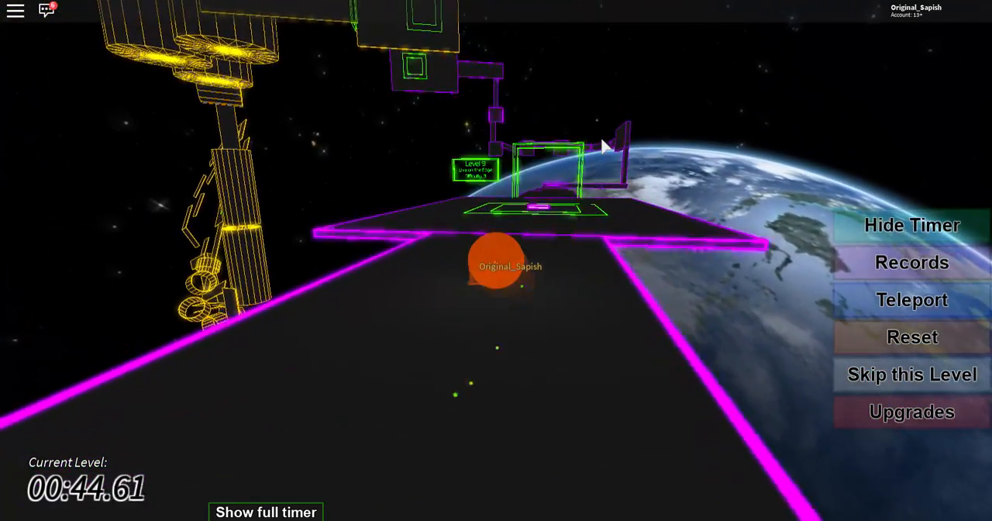
click(911, 373)
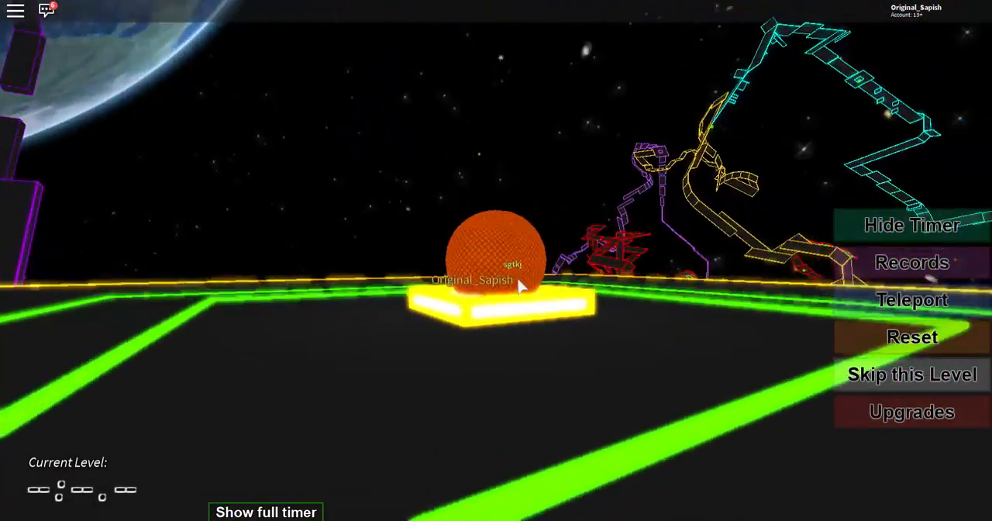
Step: Bring up the game menu after landing on the glowing yellow pad
key(Escape)
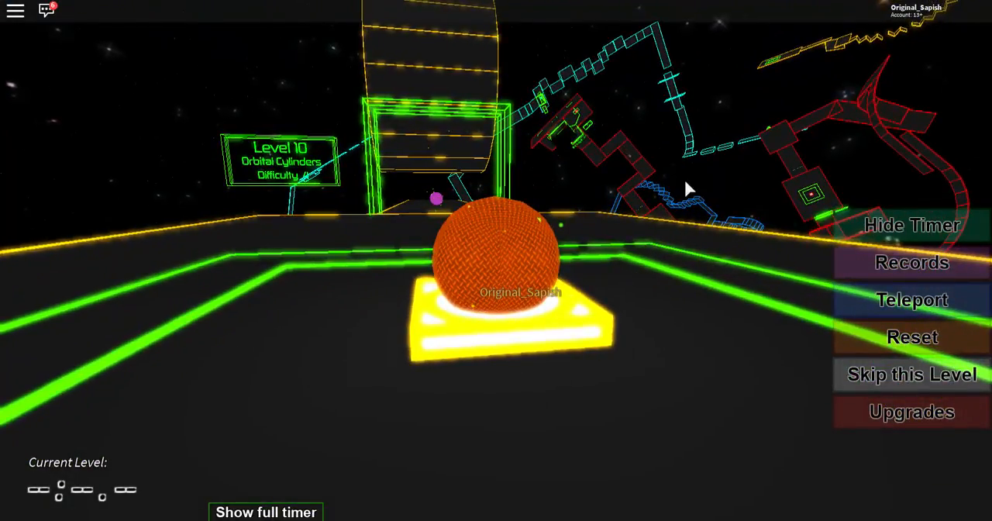
Step: Glance at the level records, then teleport the marble to Level 11 Inversion
click(912, 262)
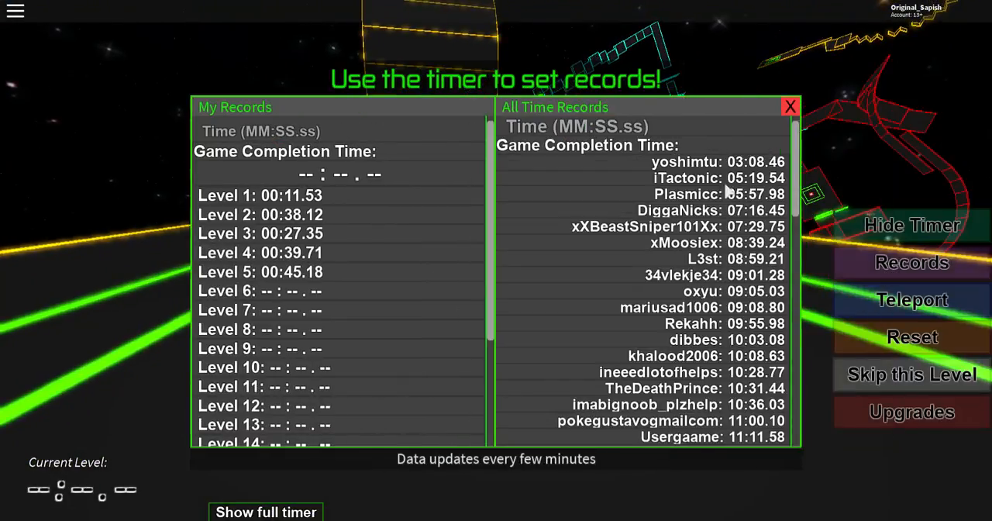
click(789, 106)
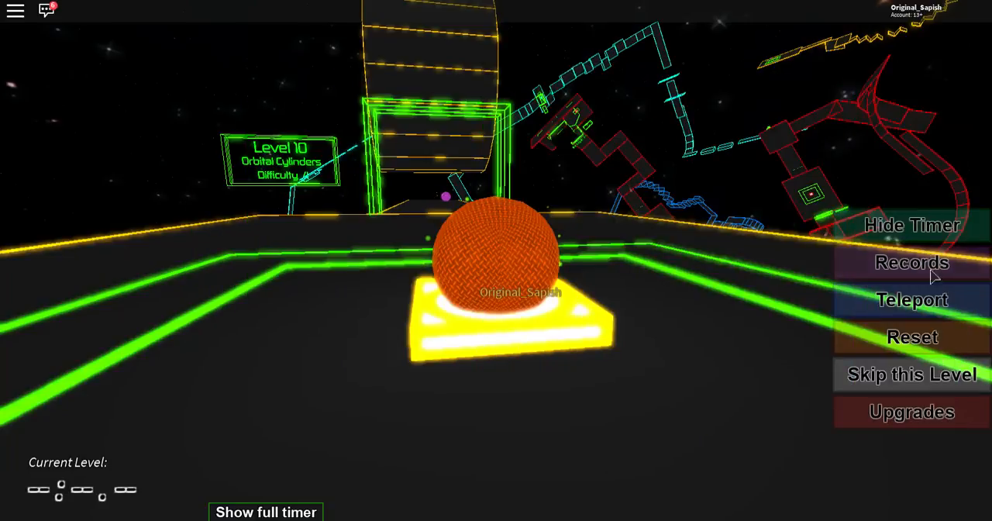
click(911, 299)
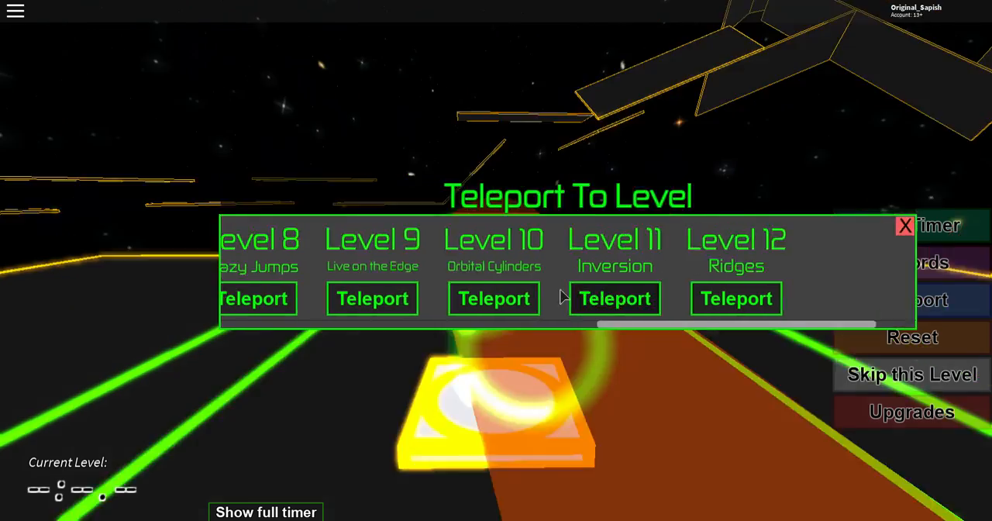
click(614, 298)
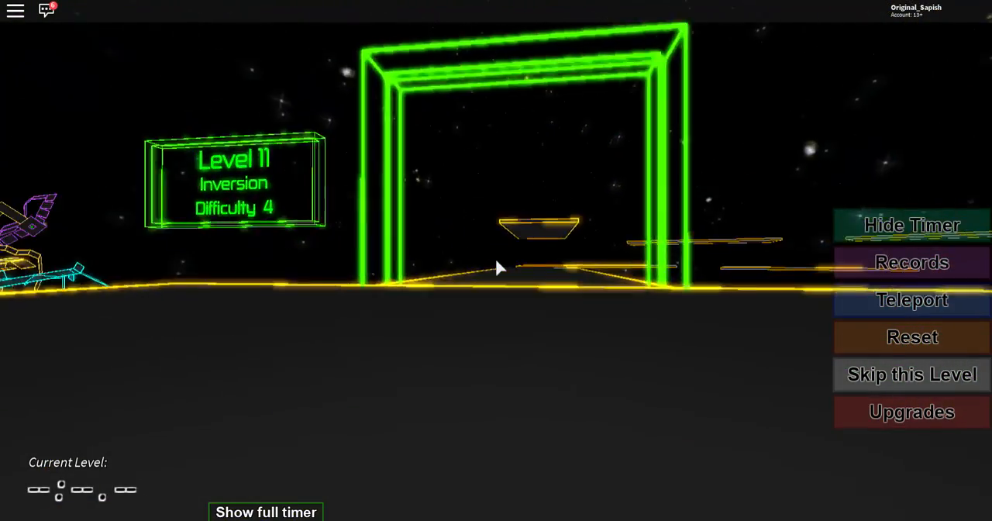
Step: Use the side-menu Teleport control as the run up the yellow-edged ramp begins
click(912, 299)
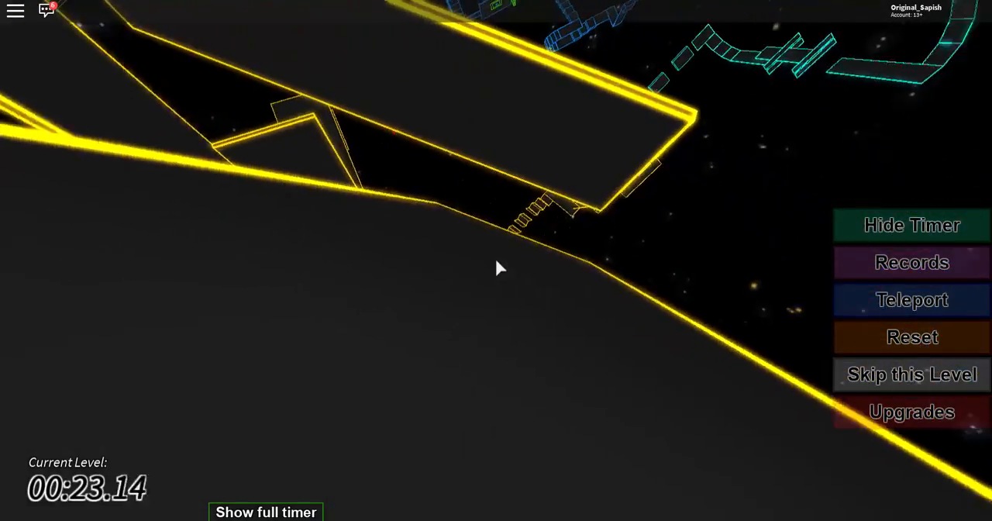
Step: Toggle the game menu while steering between the long yellow-edged walls
key(Escape)
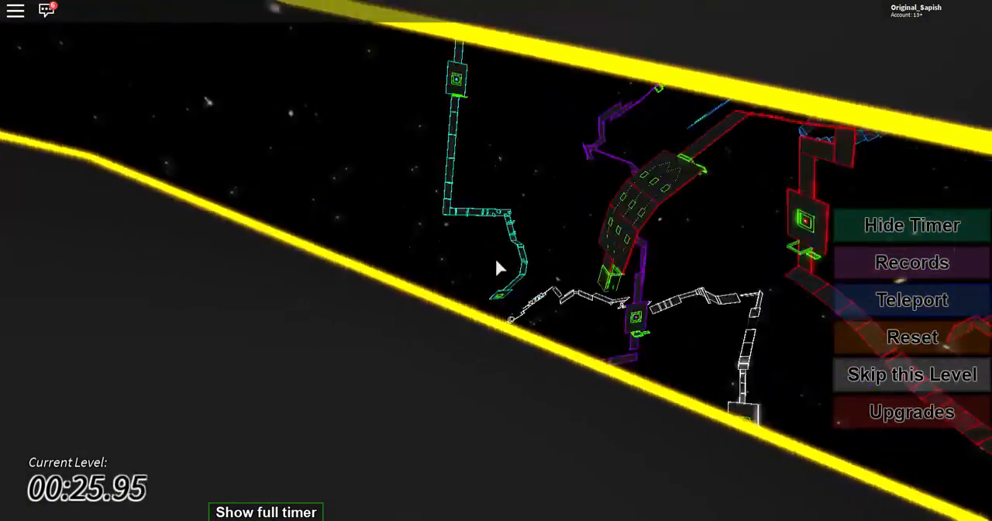
click(911, 299)
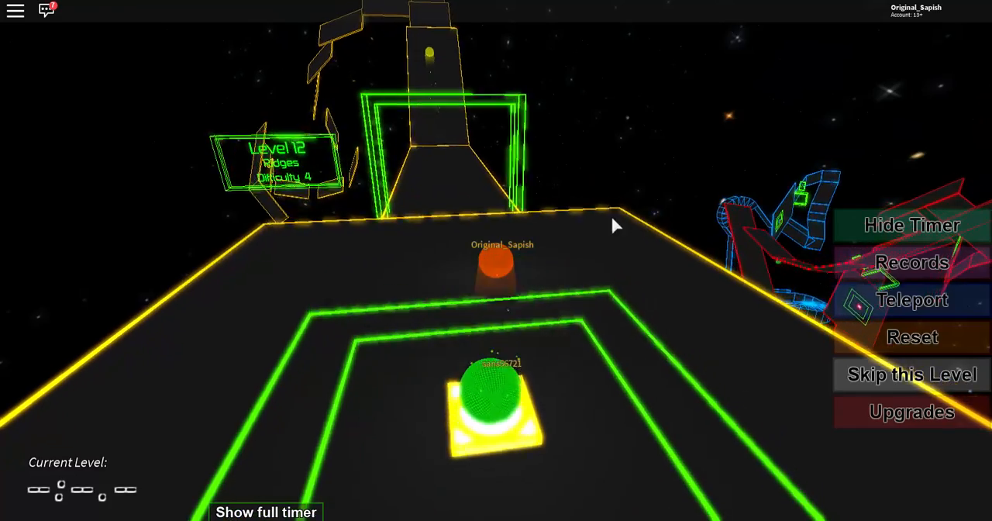
Step: Use the side-menu buttons while crossing the Level 12 finish to the Level 13 Kinetic Things pad
click(912, 337)
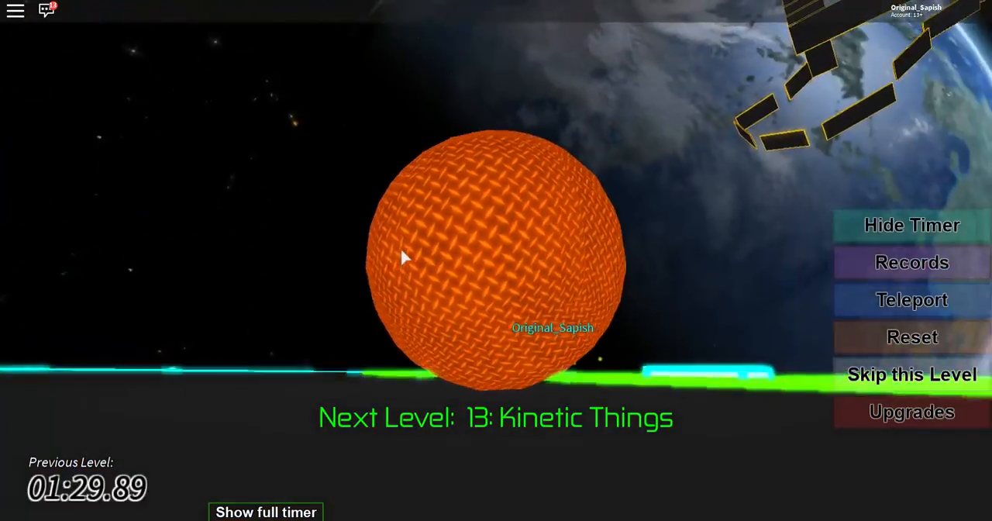
click(911, 375)
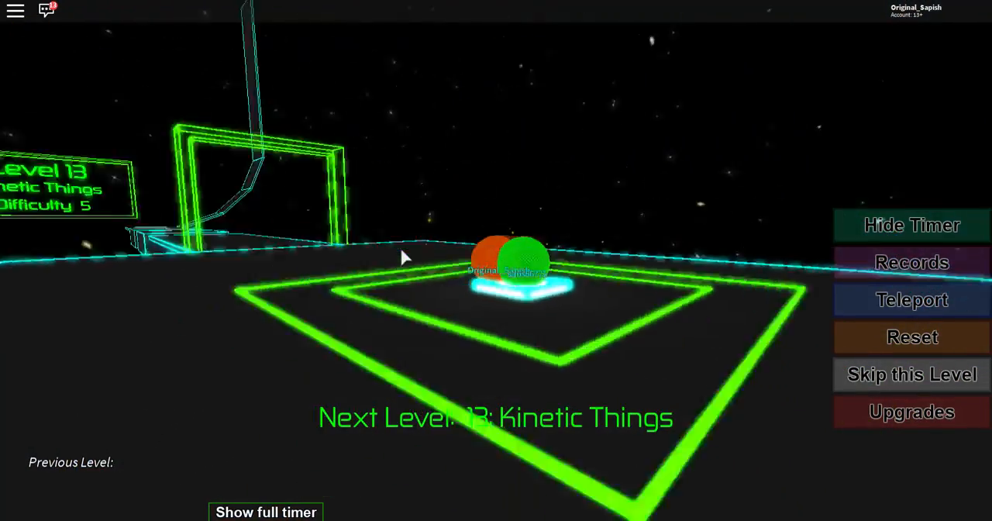